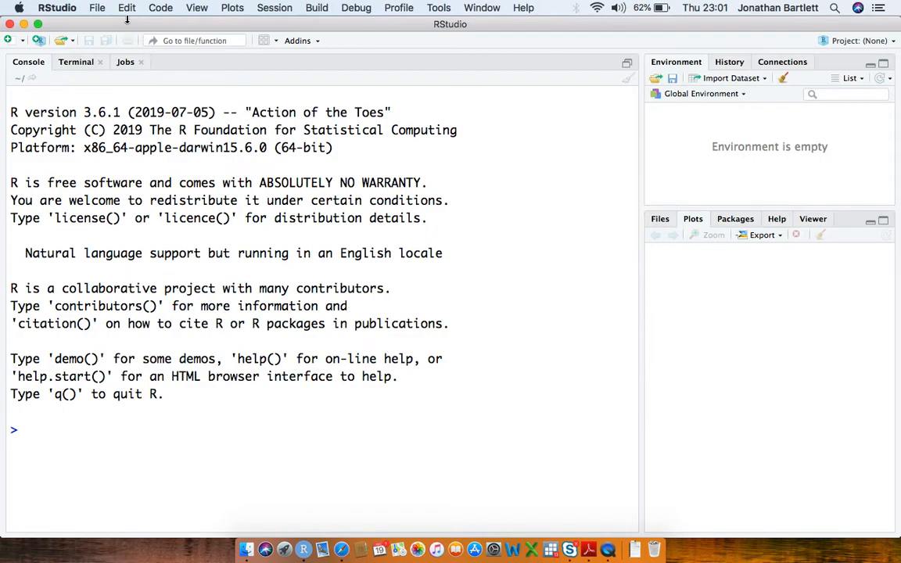
# - Create a new blank R script from the File menu
pyautogui.click(96, 8)
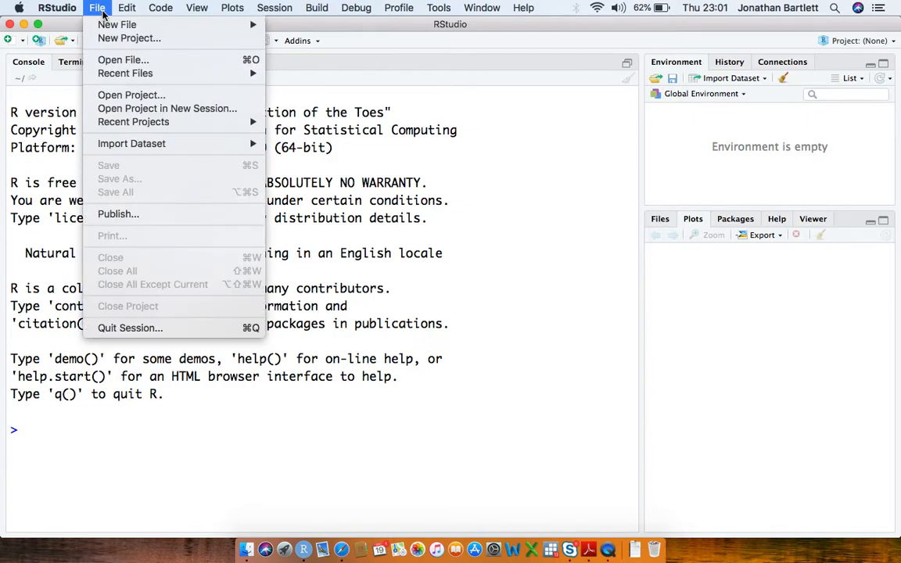
pyautogui.click(116, 28)
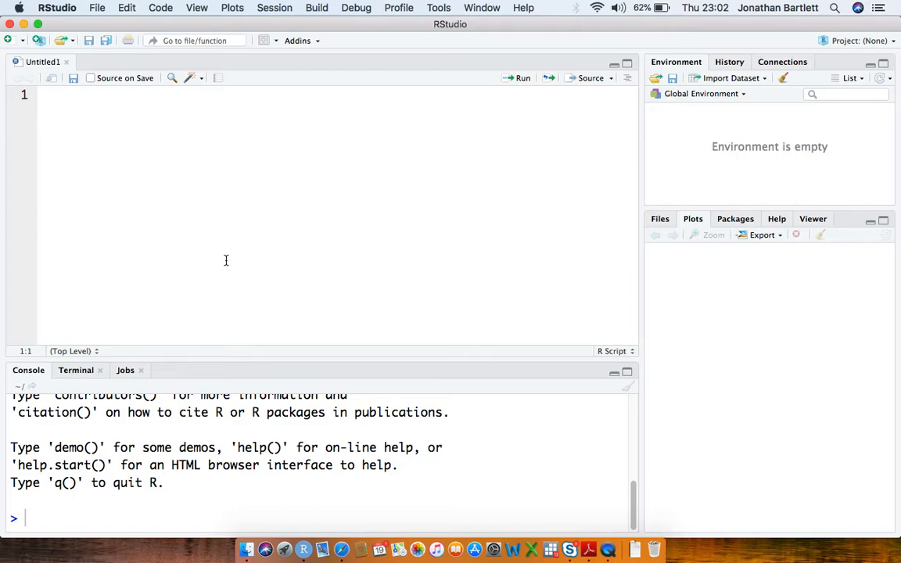
# - Define nSim <- 10000 and n <- 3 at the top of the script
pyautogui.write('nSim')
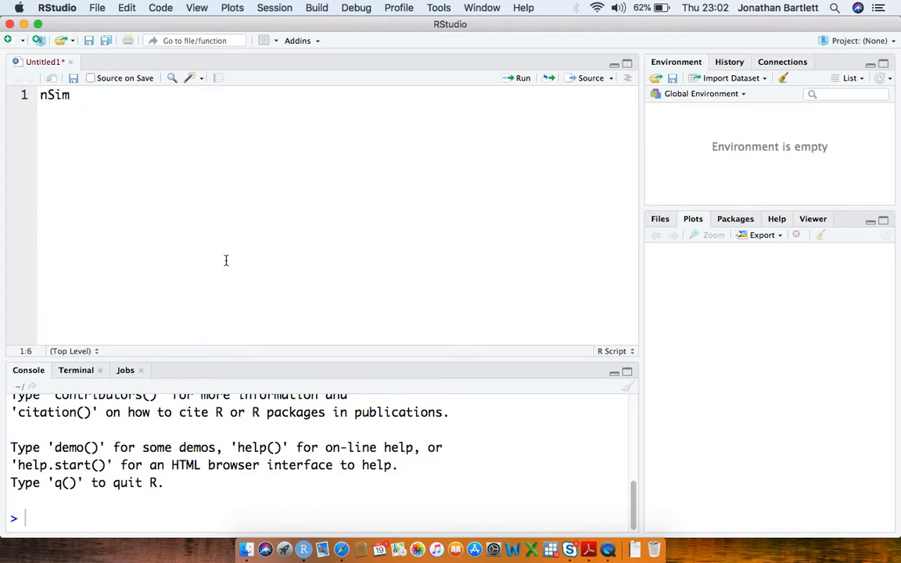
pyautogui.write('<- 10000')
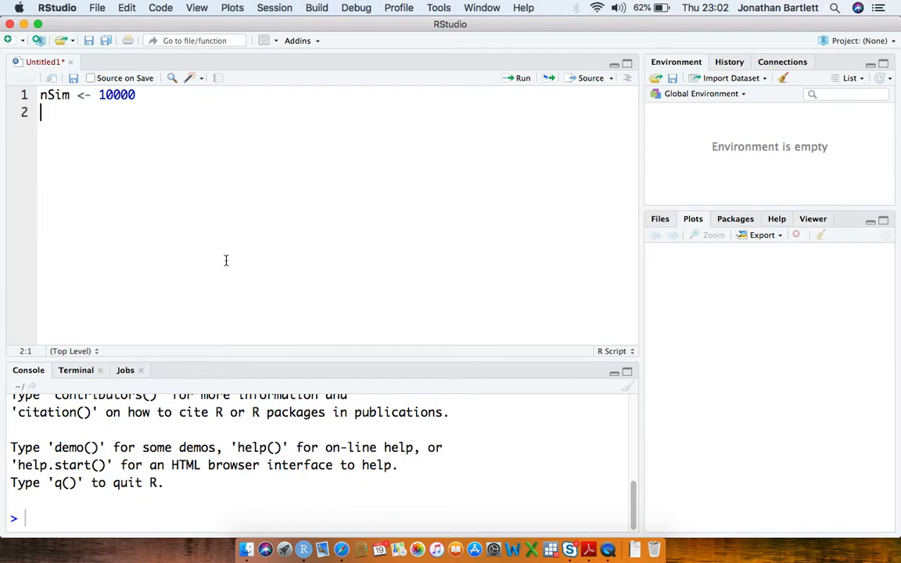
pyautogui.write('n <- 3')
pyautogui.write('for (i in 1:')
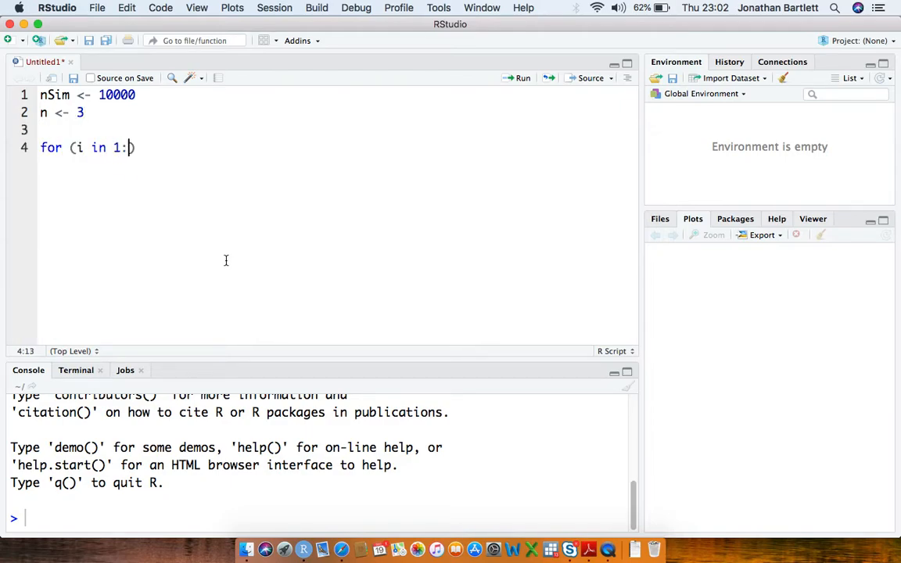
# - Write a for loop over 1:nSim that draws x <- runif(n) each iteration
pyautogui.write('nSim) {')
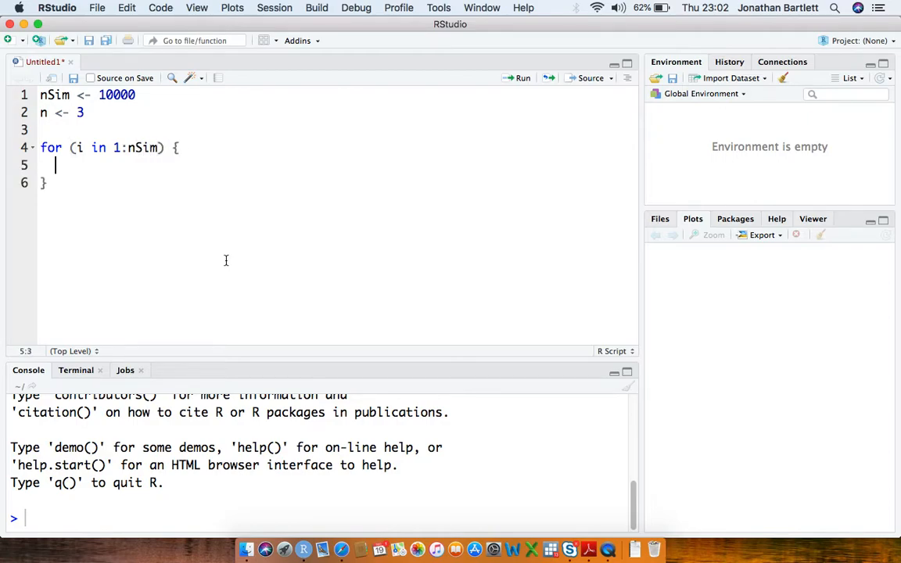
pyautogui.write('x <- runif()')
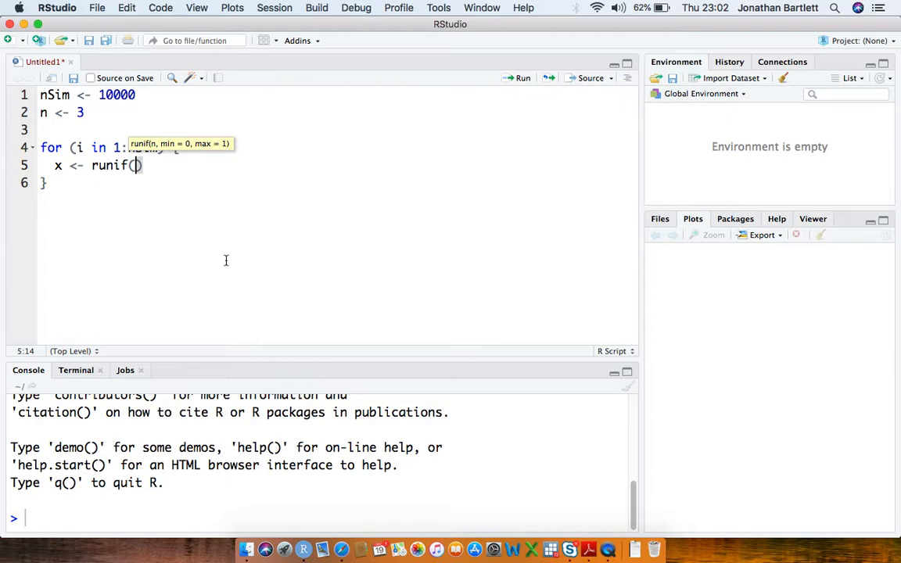
pyautogui.write('n')
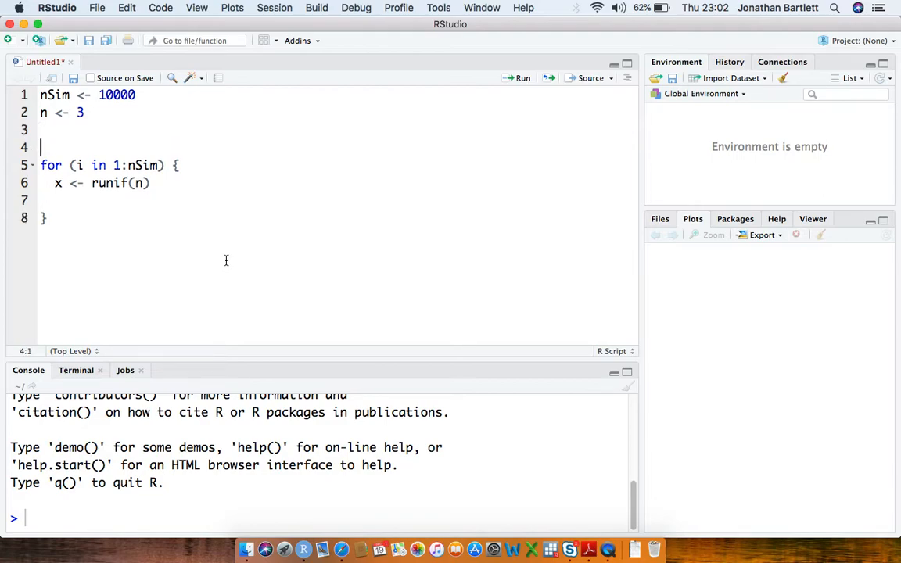
# - Declare meanArray <- array(0, dim=nSim) above the loop
pyautogui.write('meanArray')
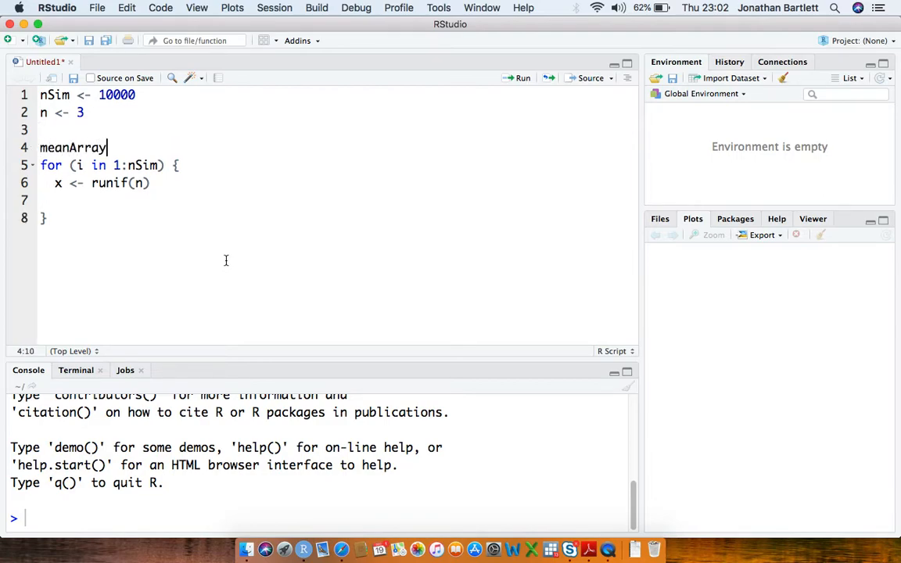
pyautogui.write('<- array')
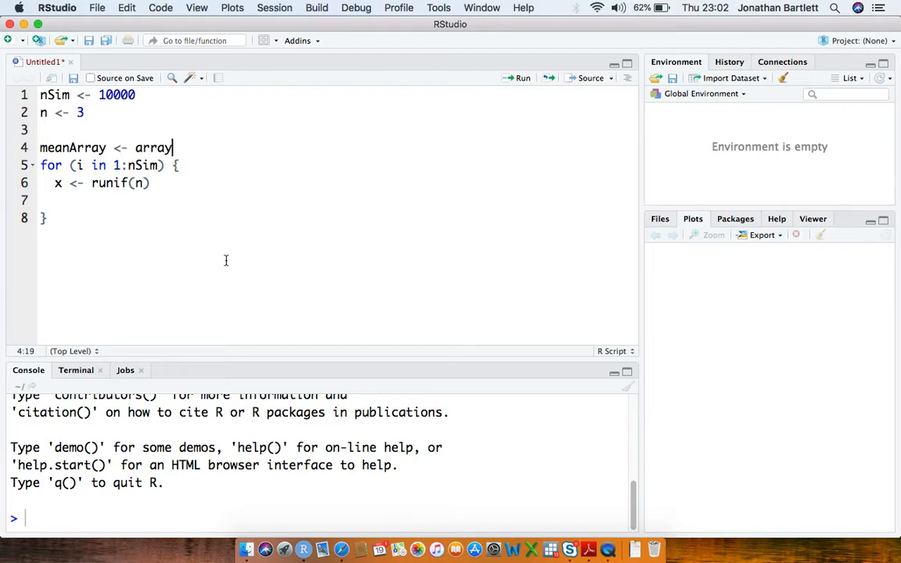
pyautogui.write('(0, dim=)')
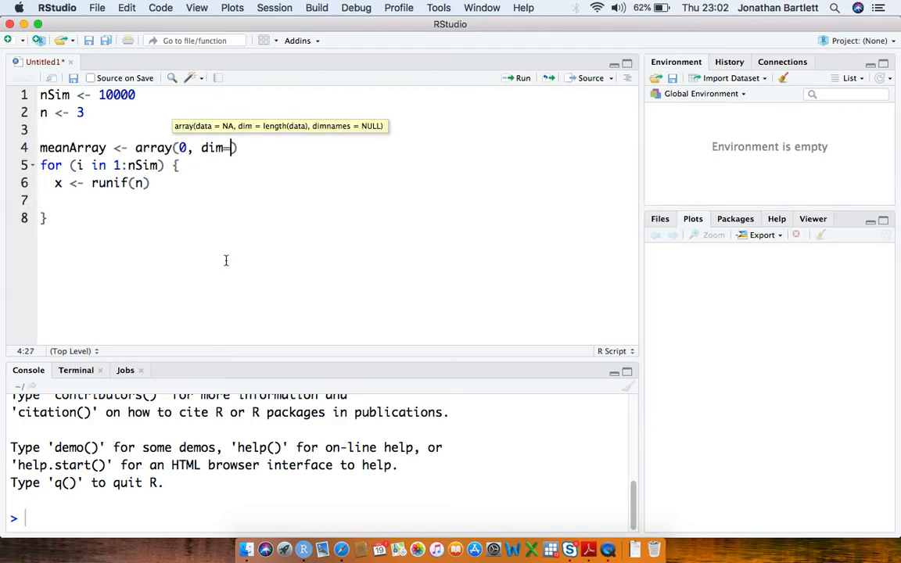
pyautogui.write('nSim')
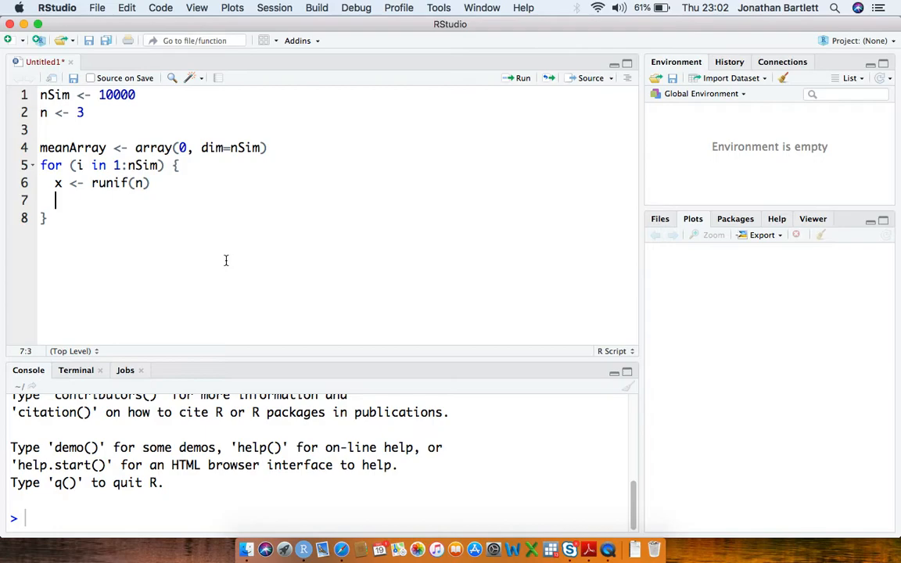
# - Store meanArray[i] <- mean(x) inside the loop and start a line below it
pyautogui.write('meanArray')
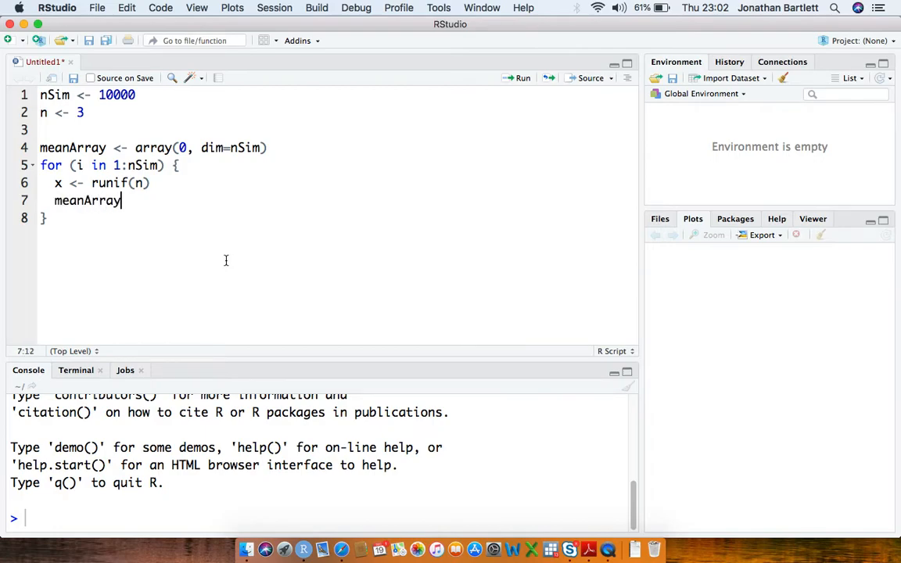
pyautogui.write('[i] <')
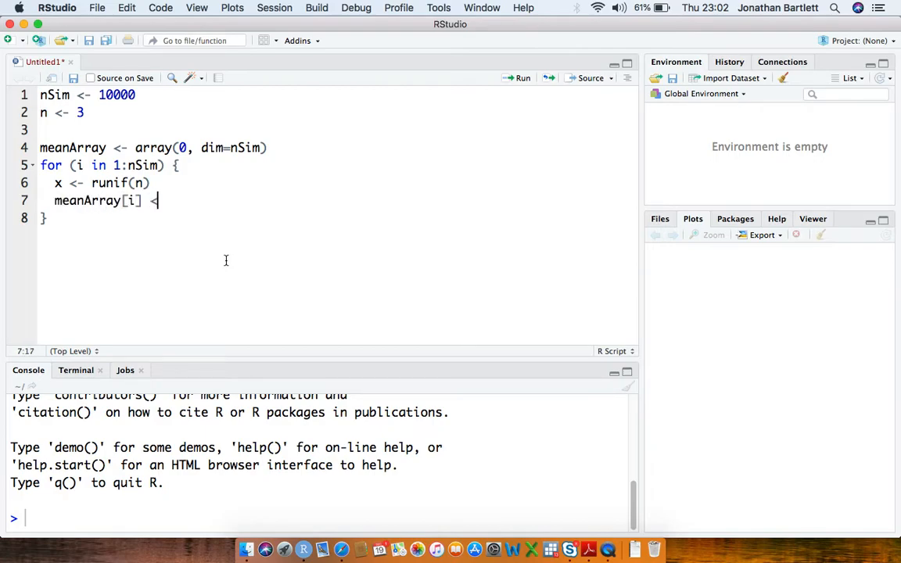
pyautogui.write('-')
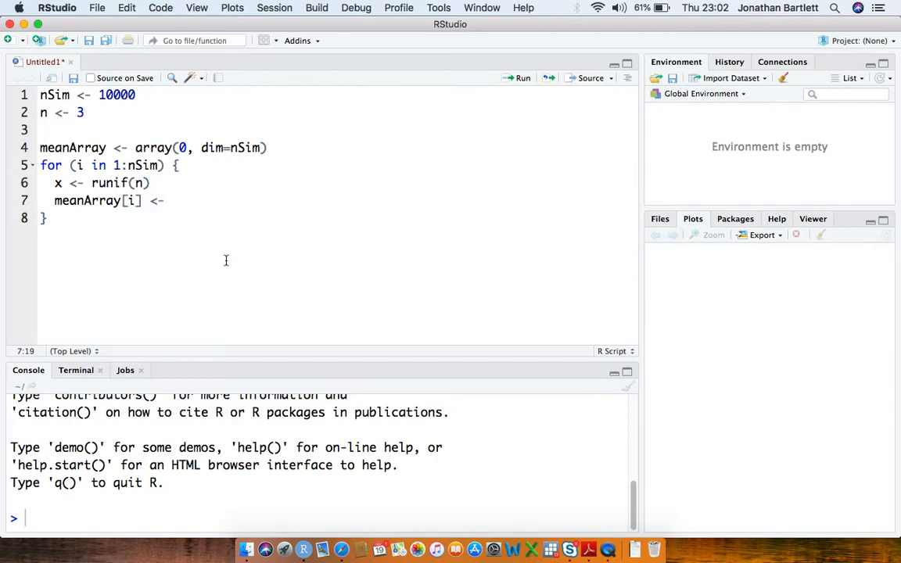
pyautogui.write('mean(x)')
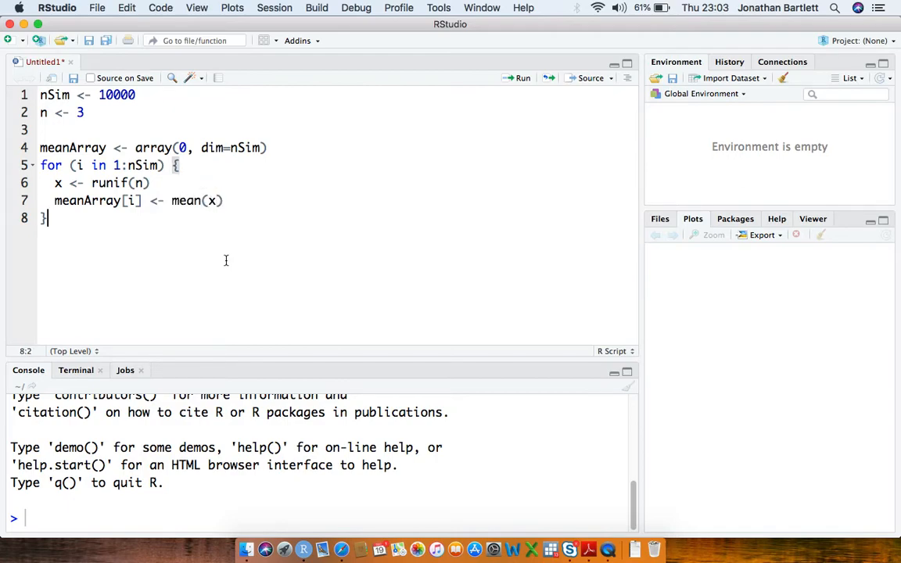
pyautogui.press('Return')
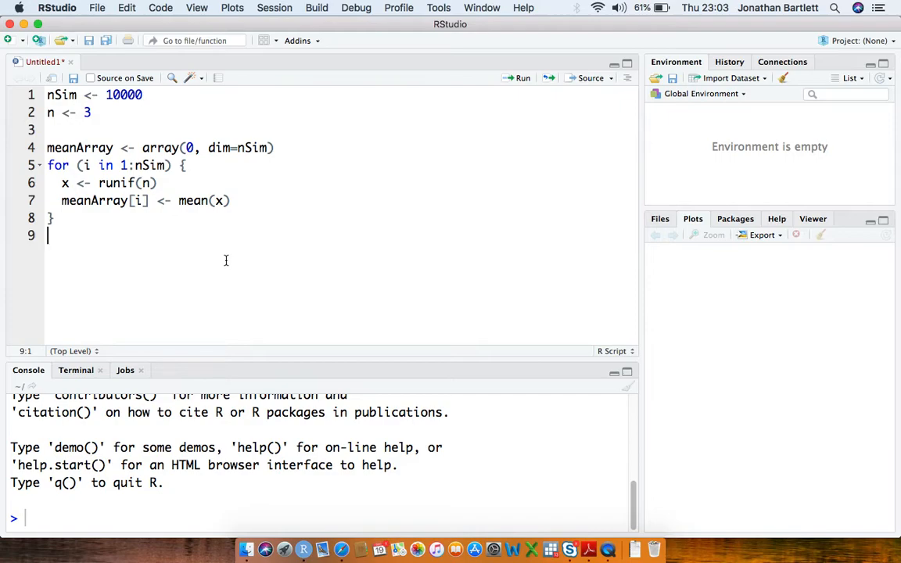
# - Add hist(meanArray) after the loop and change n from 3 to 1
pyautogui.write('hist(')
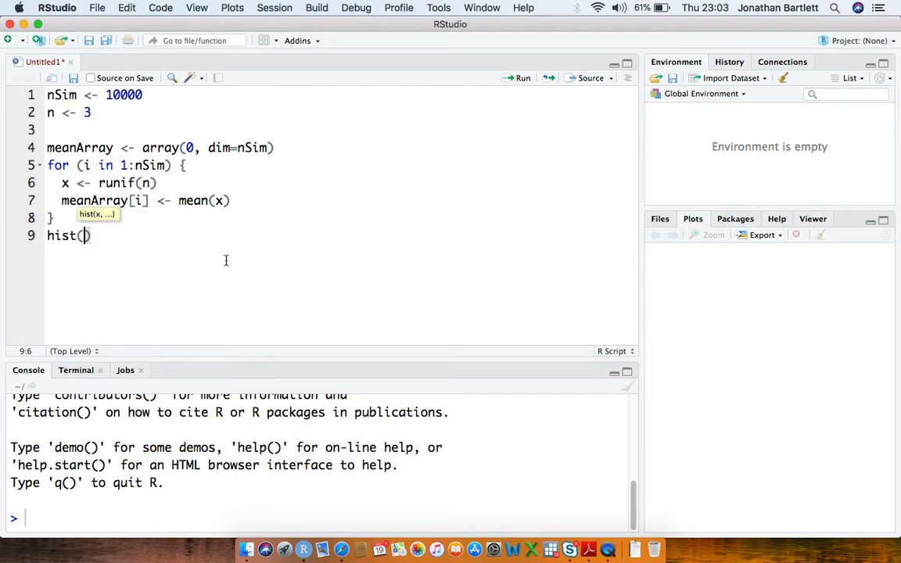
pyautogui.write('mea')
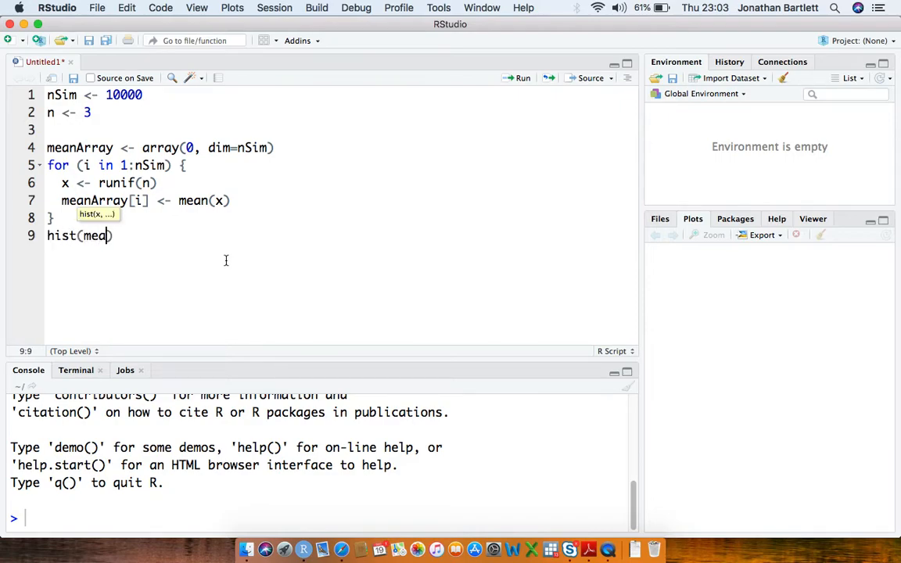
pyautogui.write('nArray)')
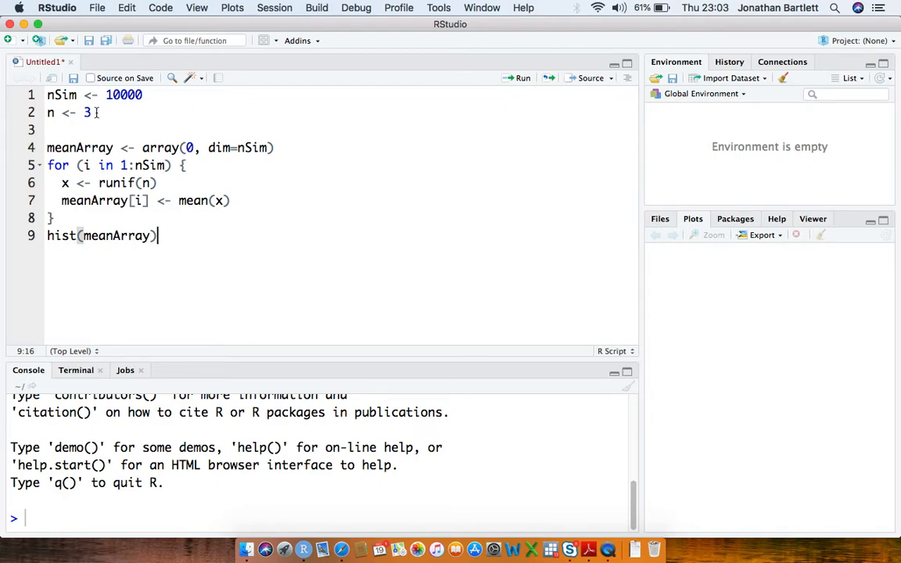
pyautogui.write('1')
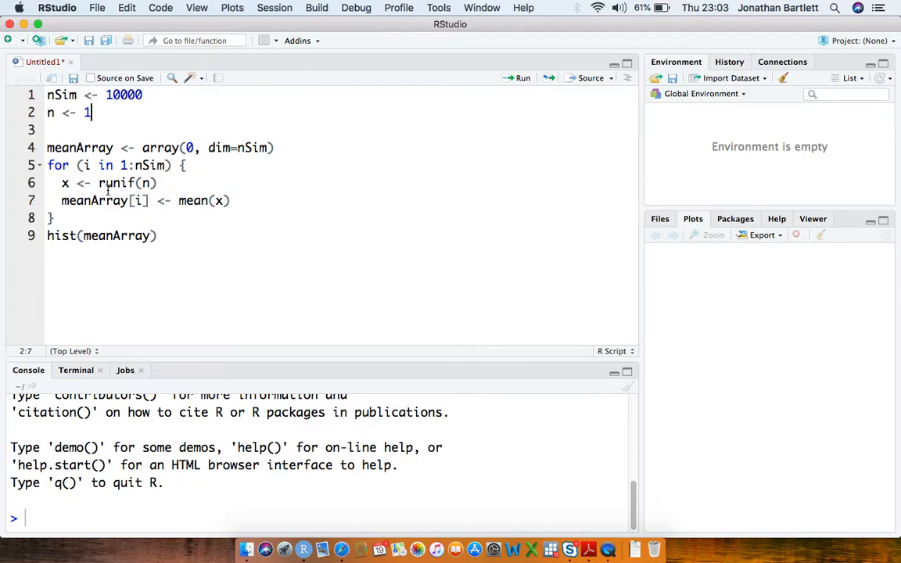
pyautogui.moveTo(194, 201)
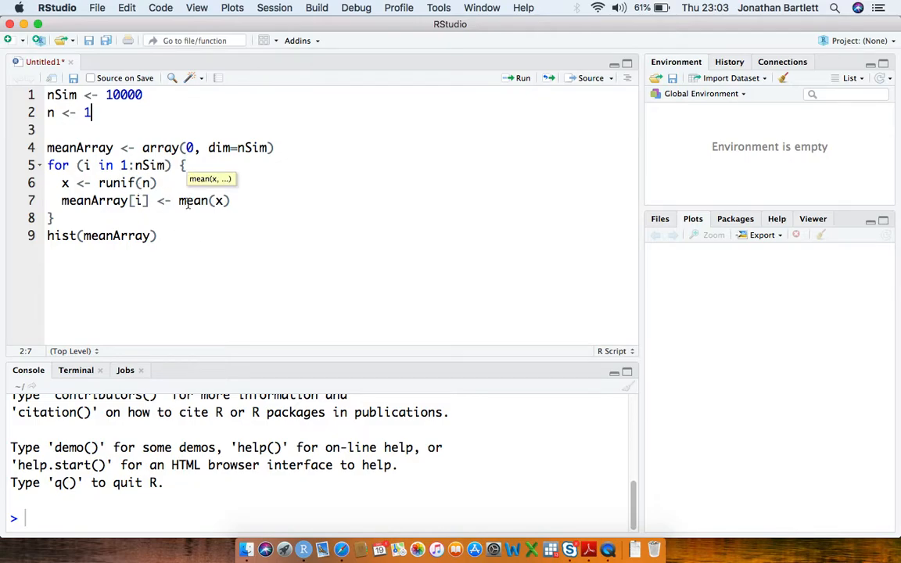
pyautogui.moveTo(178, 253)
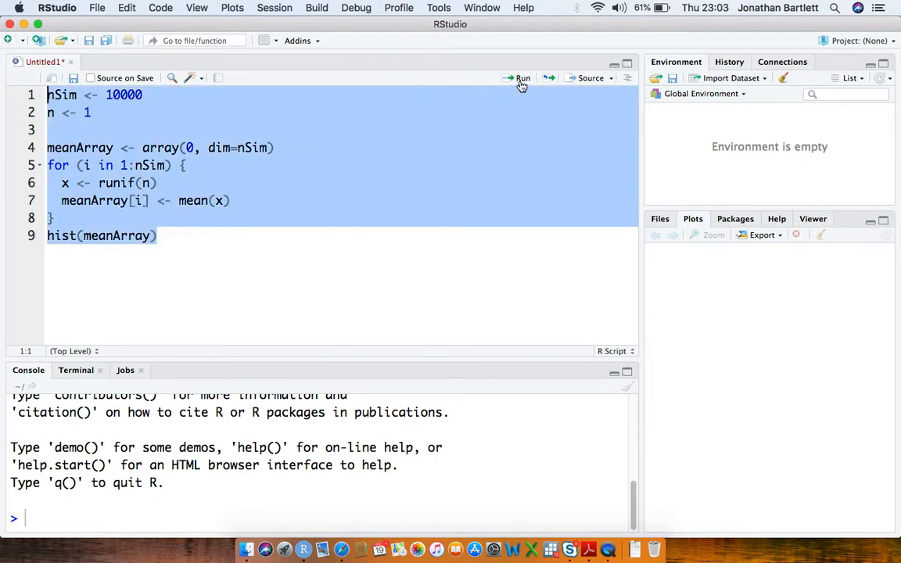
# - Run the script with n = 1, then set n back to 3 and rerun it
pyautogui.click(519, 78)
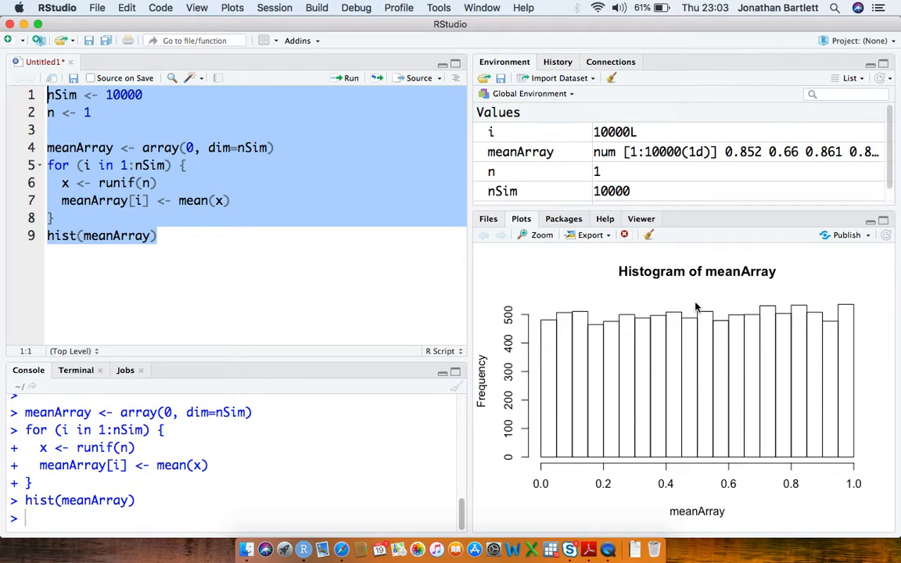
pyautogui.moveTo(662, 310)
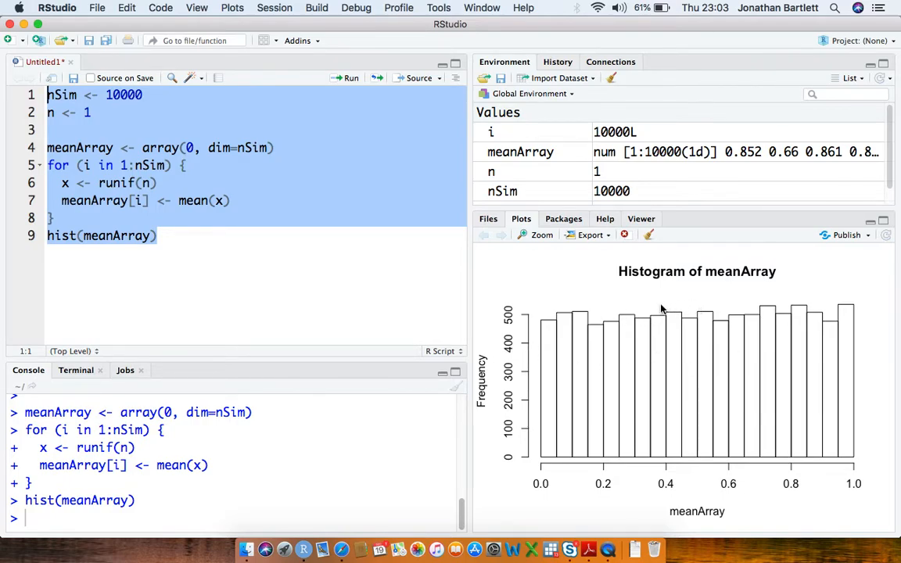
pyautogui.moveTo(651, 282)
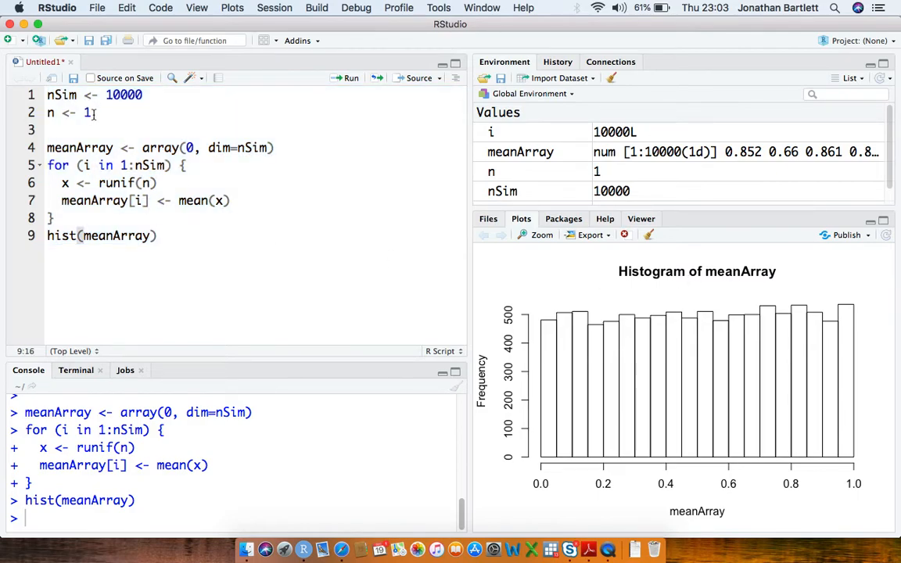
pyautogui.write('3')
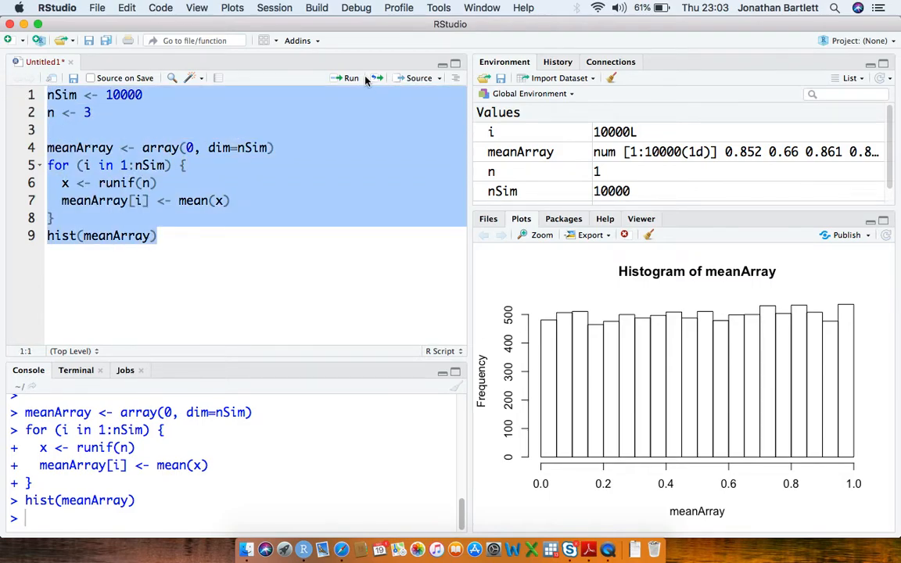
pyautogui.click(344, 78)
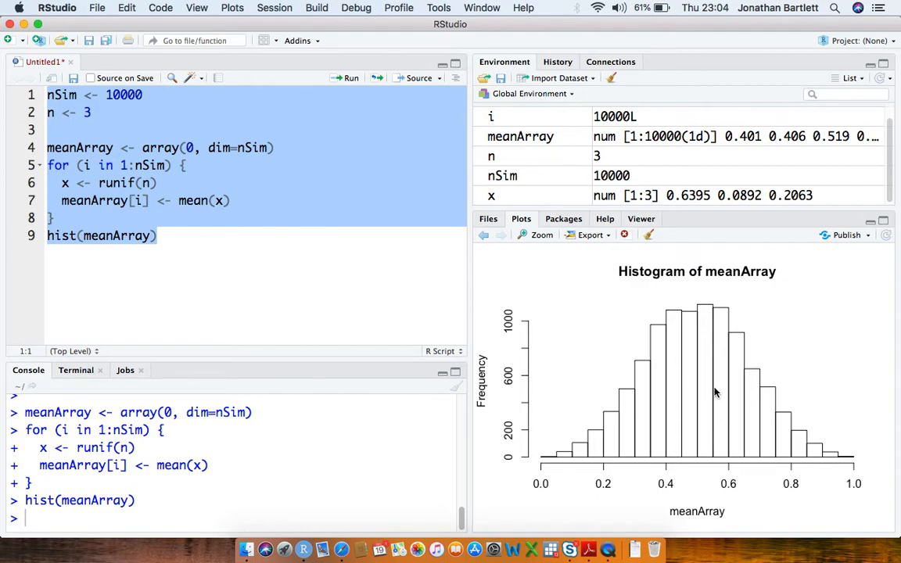
pyautogui.moveTo(688, 369)
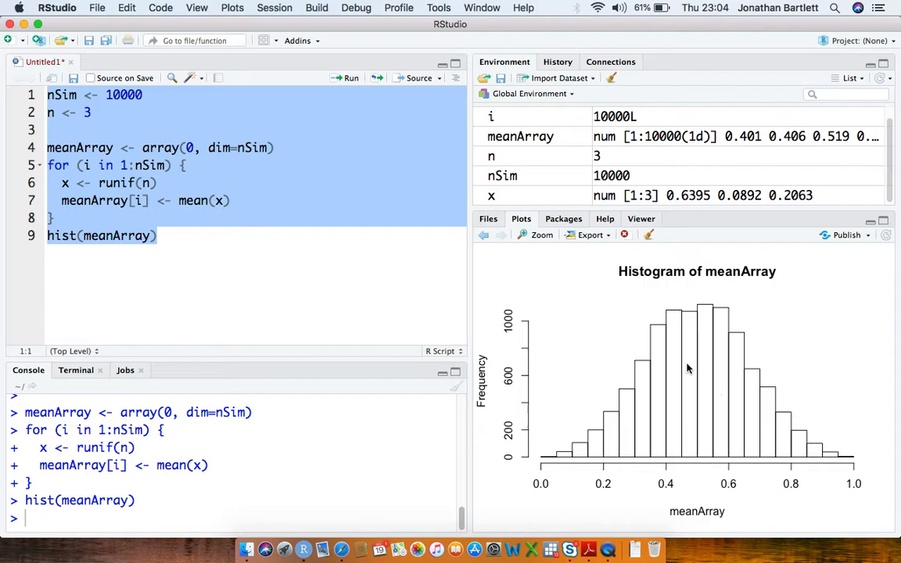
pyautogui.moveTo(698, 335)
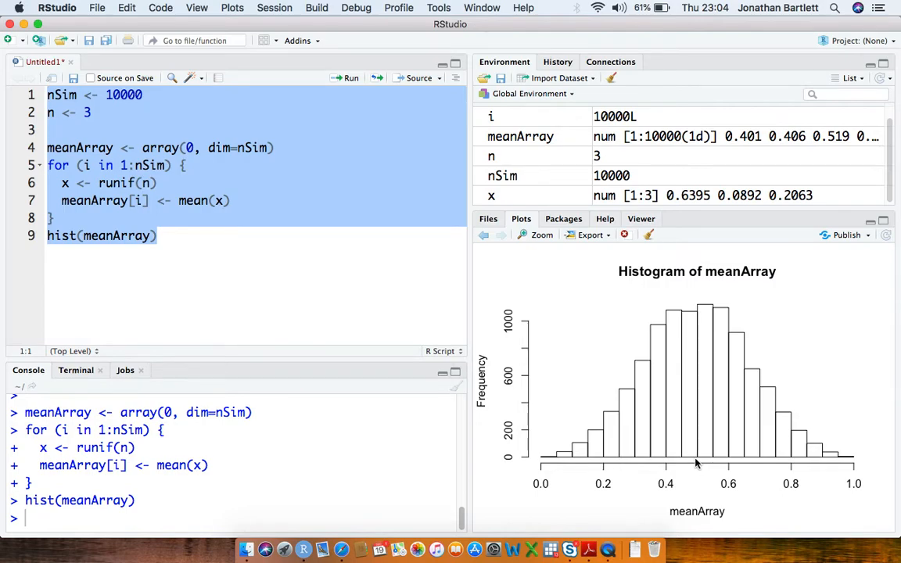
pyautogui.moveTo(560, 464)
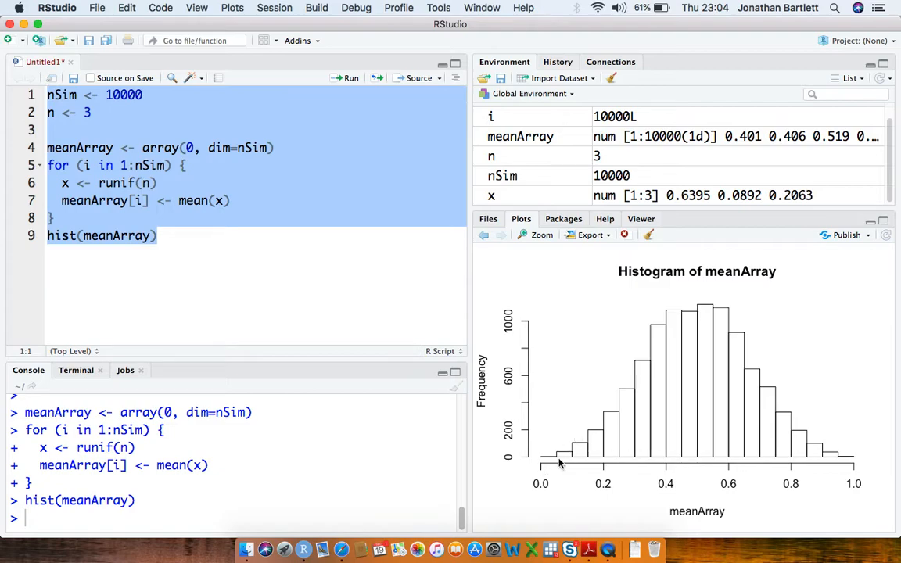
pyautogui.moveTo(566, 455)
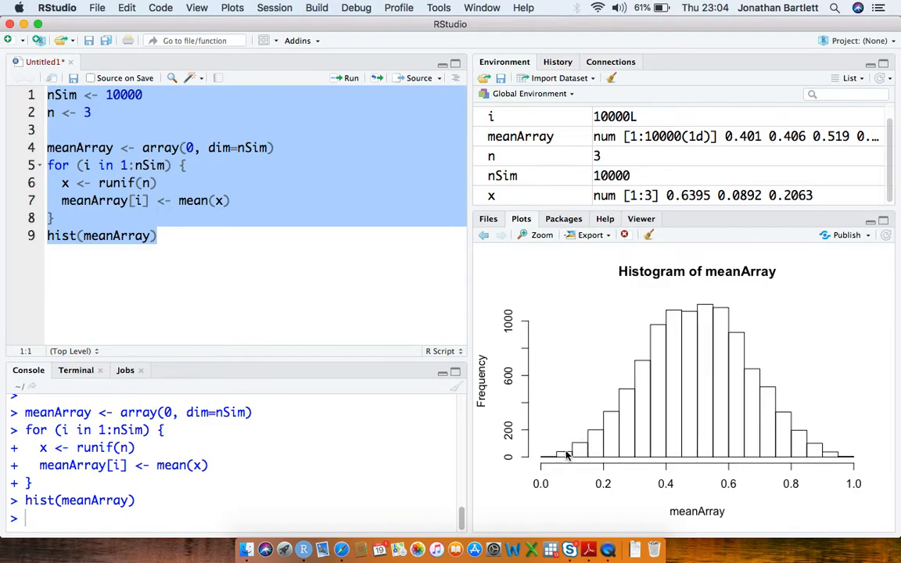
pyautogui.moveTo(562, 467)
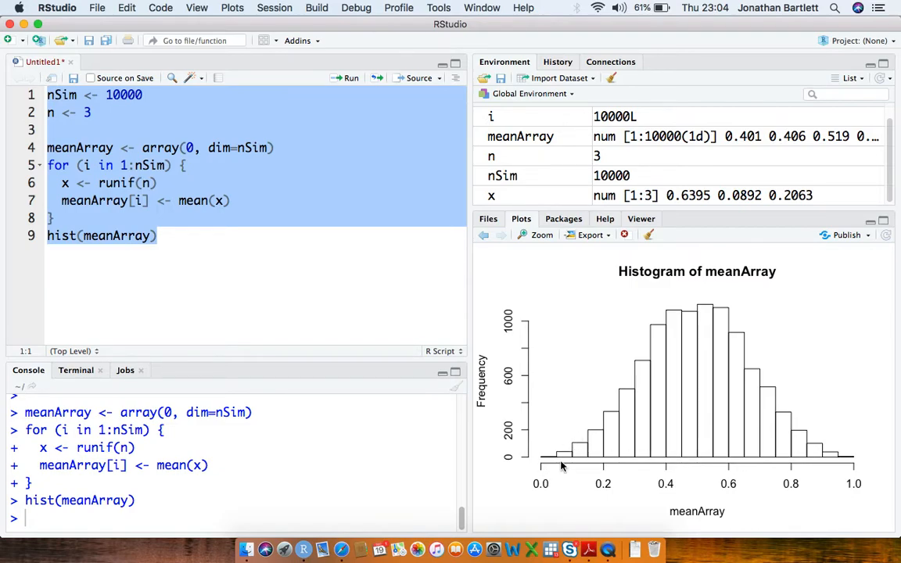
pyautogui.moveTo(854, 485)
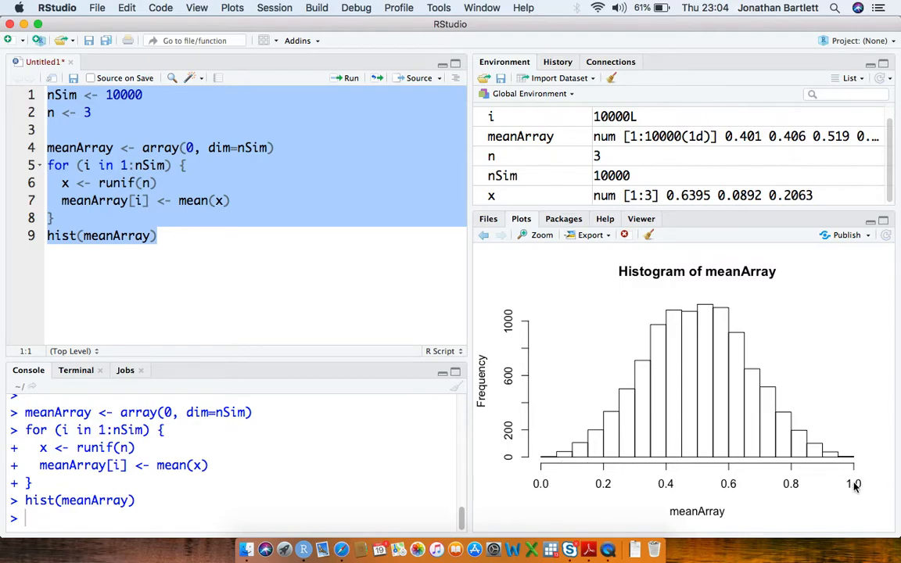
pyautogui.moveTo(749, 431)
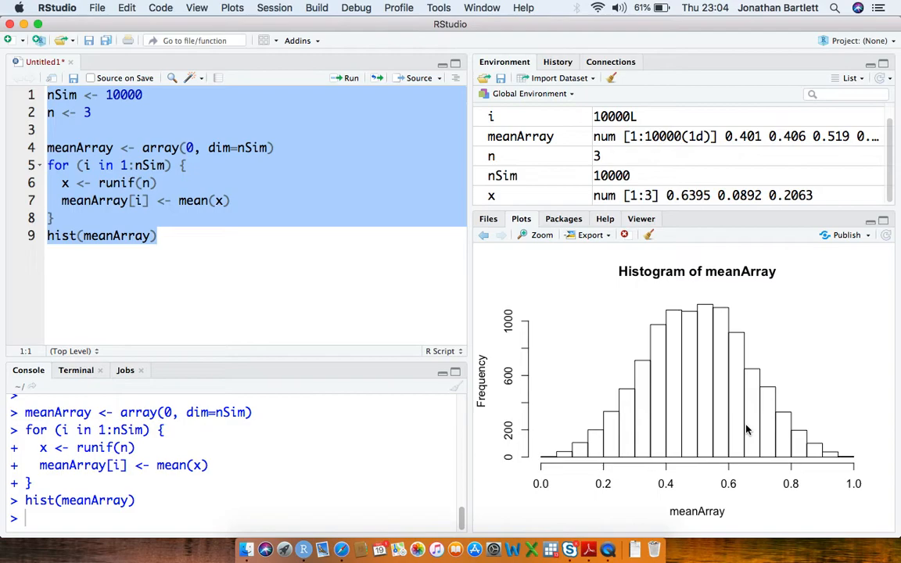
pyautogui.moveTo(549, 463)
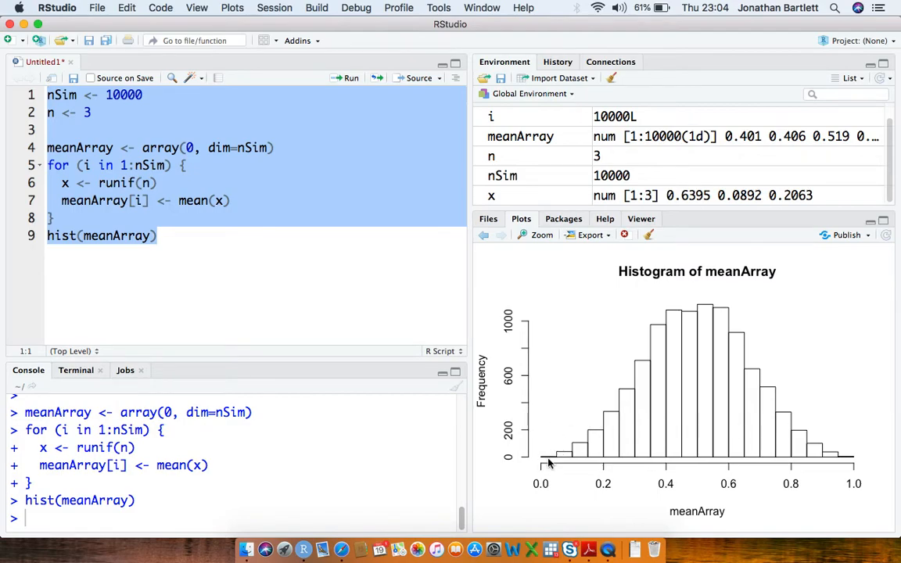
pyautogui.moveTo(545, 444)
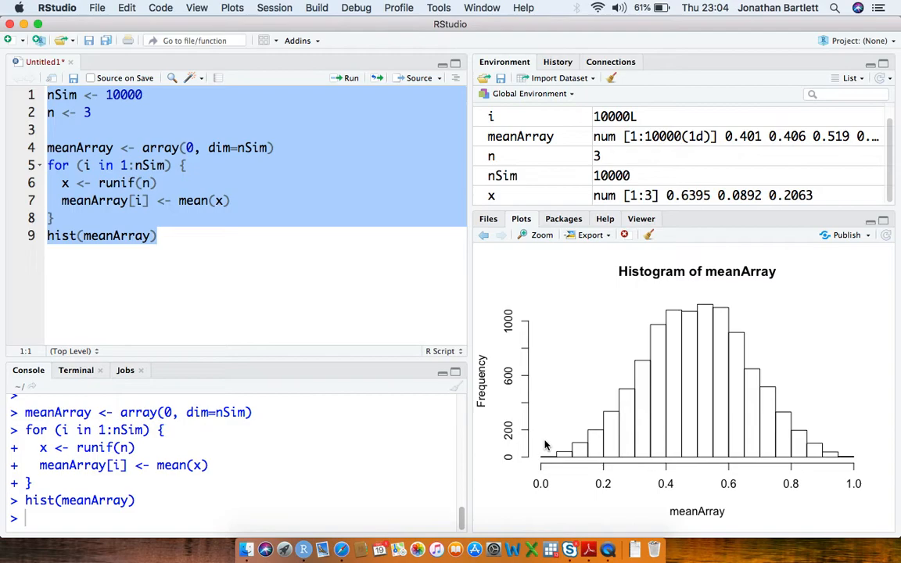
pyautogui.moveTo(670, 426)
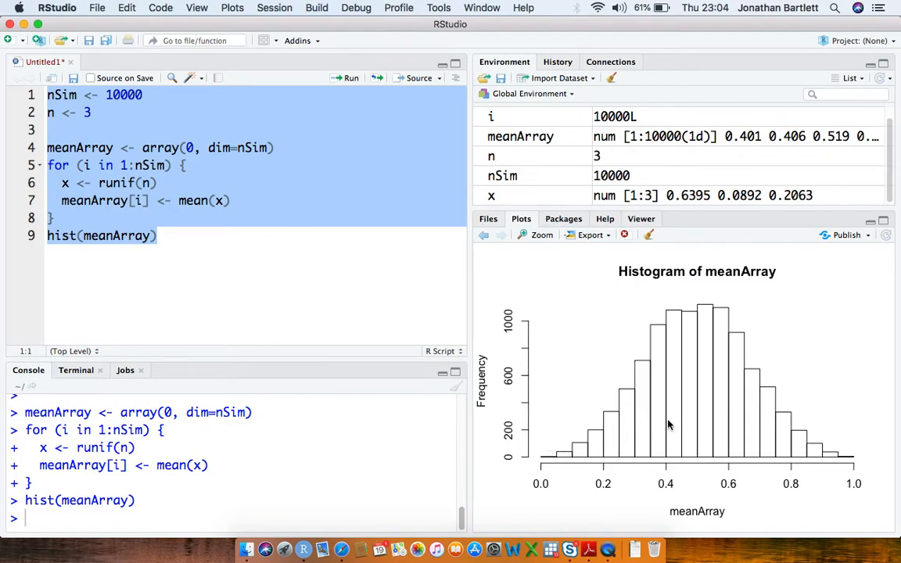
pyautogui.moveTo(695, 461)
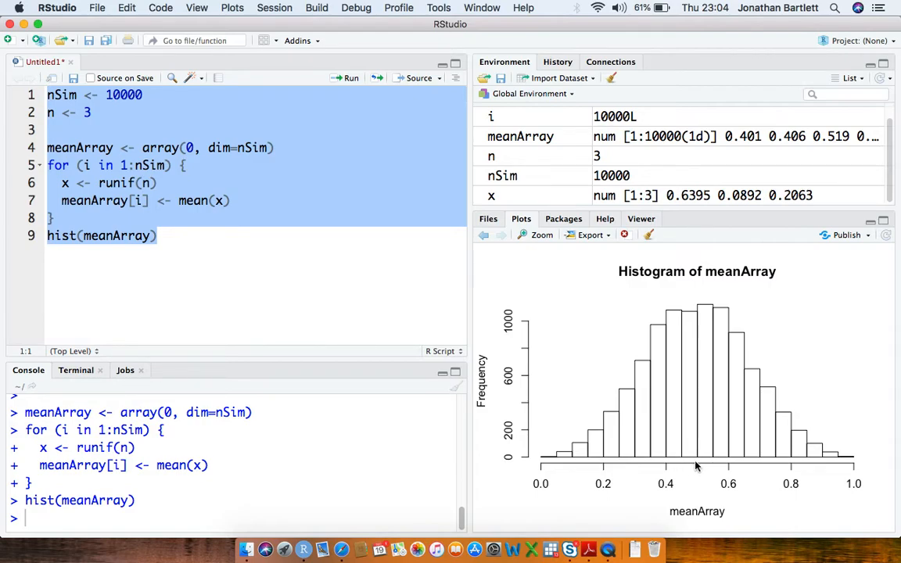
pyautogui.moveTo(704, 464)
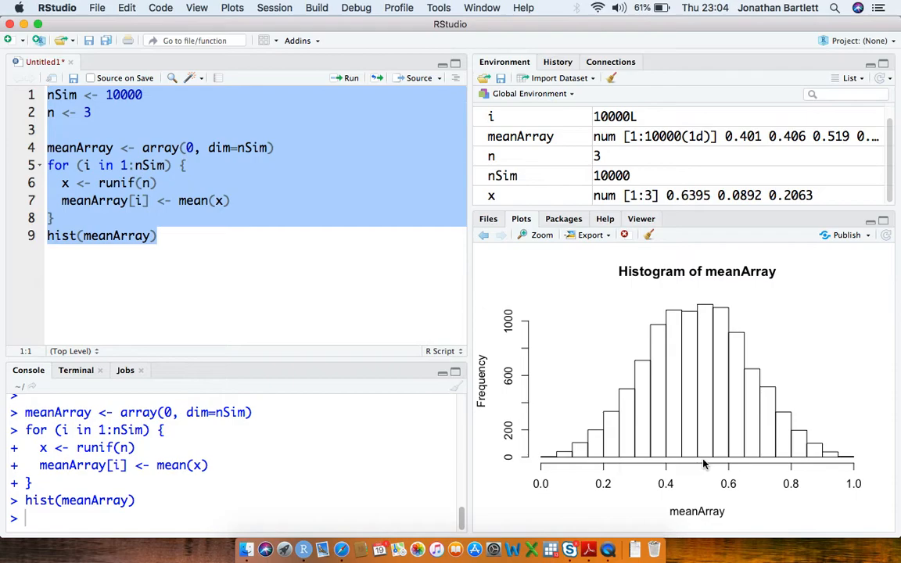
pyautogui.moveTo(828, 469)
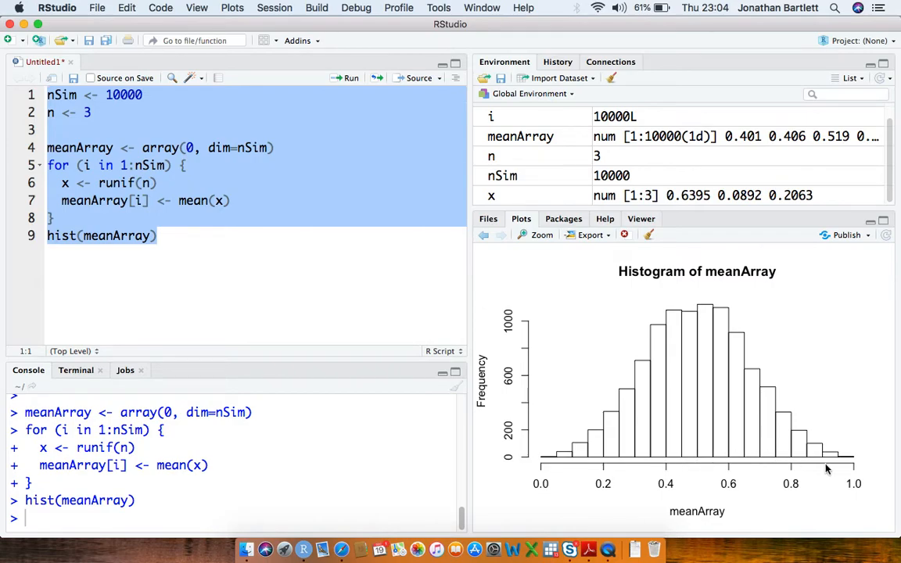
pyautogui.moveTo(838, 460)
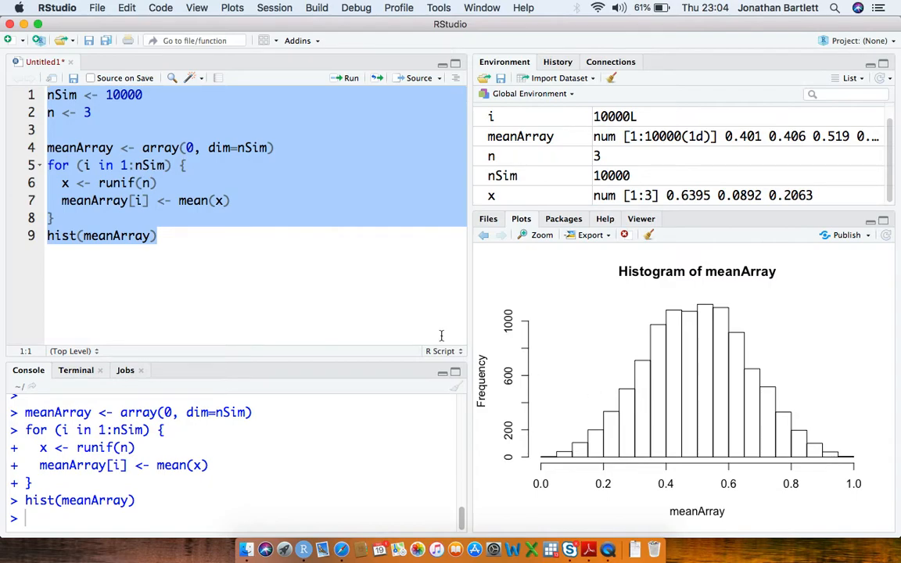
pyautogui.moveTo(191, 204)
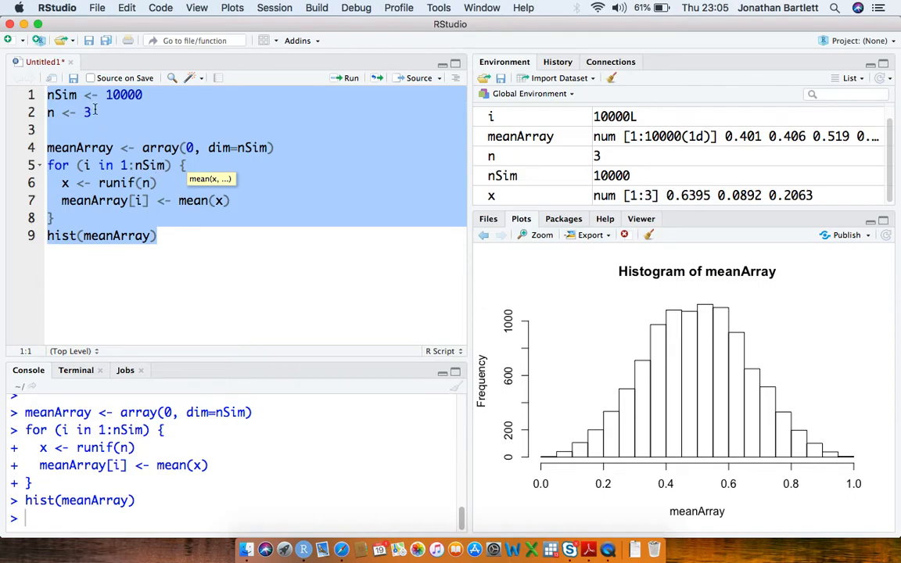
# - Change n to 100 and run every line of the script again
pyautogui.write('100')
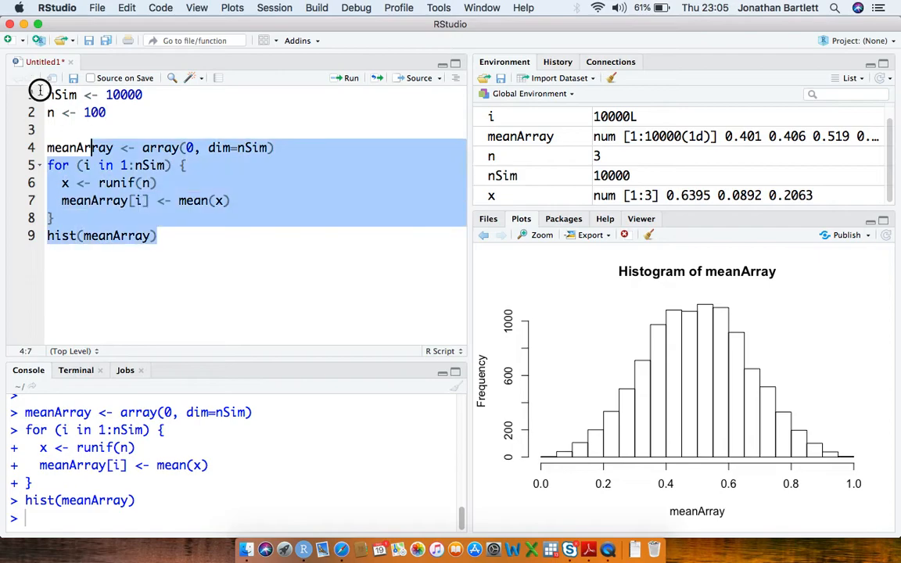
pyautogui.click(341, 78)
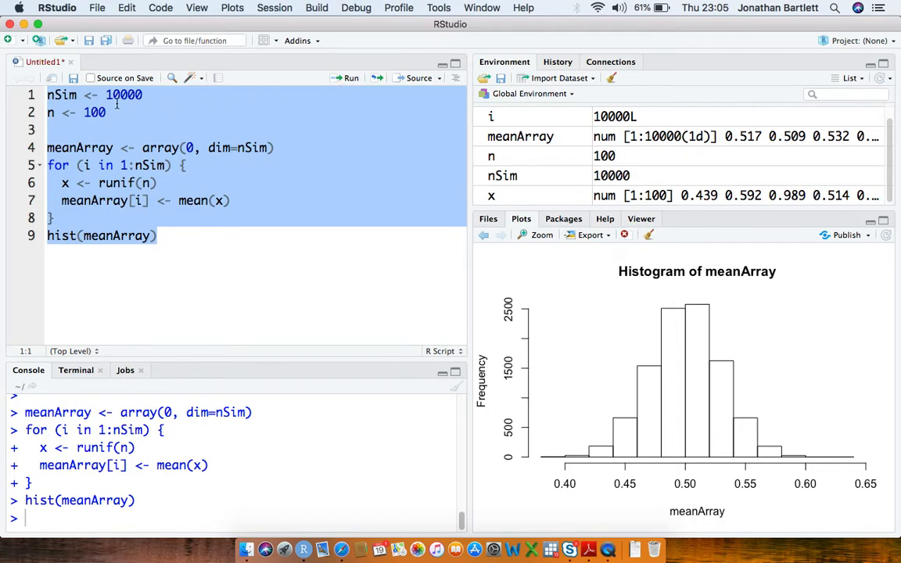
pyautogui.moveTo(200, 269)
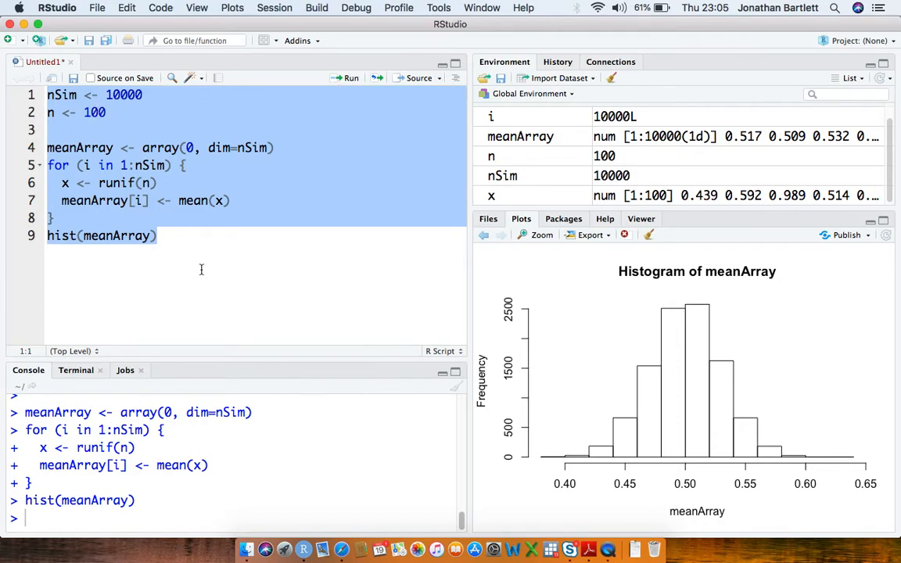
pyautogui.moveTo(722, 413)
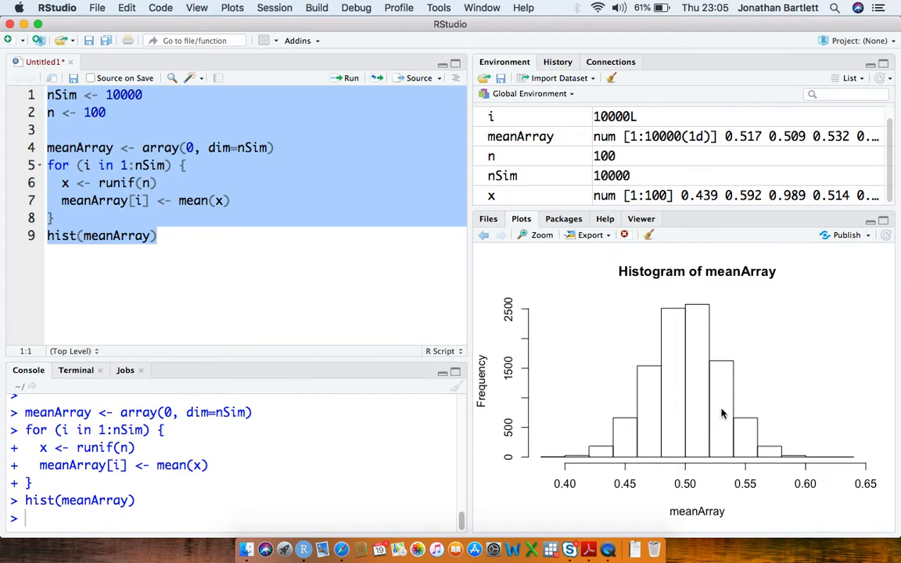
pyautogui.moveTo(706, 359)
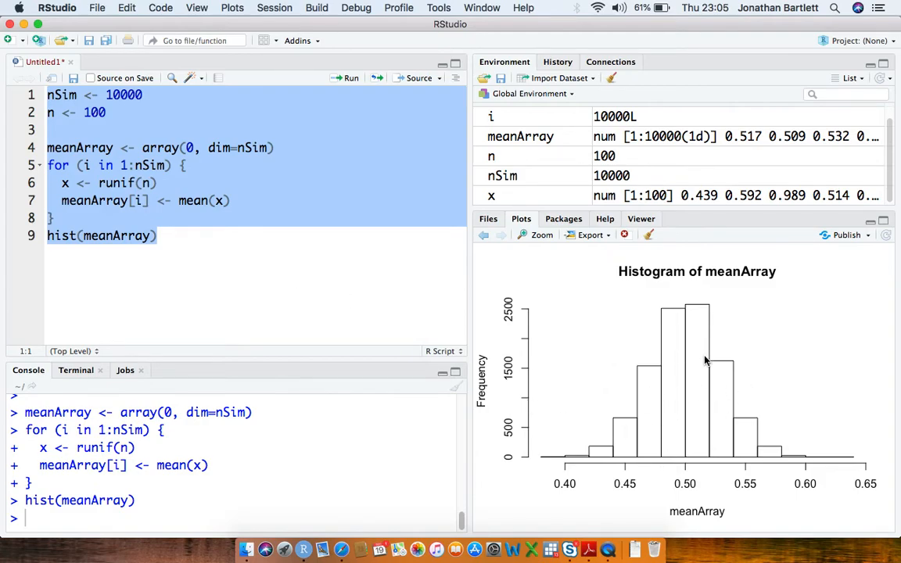